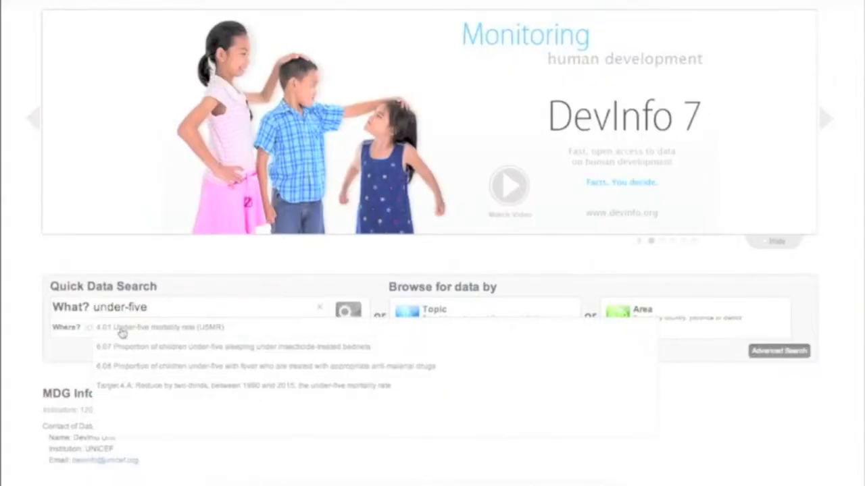
# - Pick the 4.01 Under-five mortality rate (U5MR) indicator and enter 'world' as the area
pyautogui.click(162, 328)
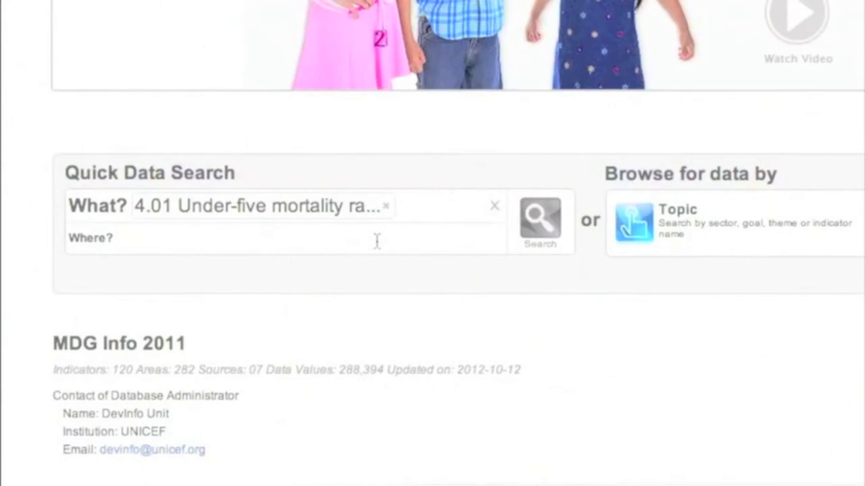
pyautogui.write('world')
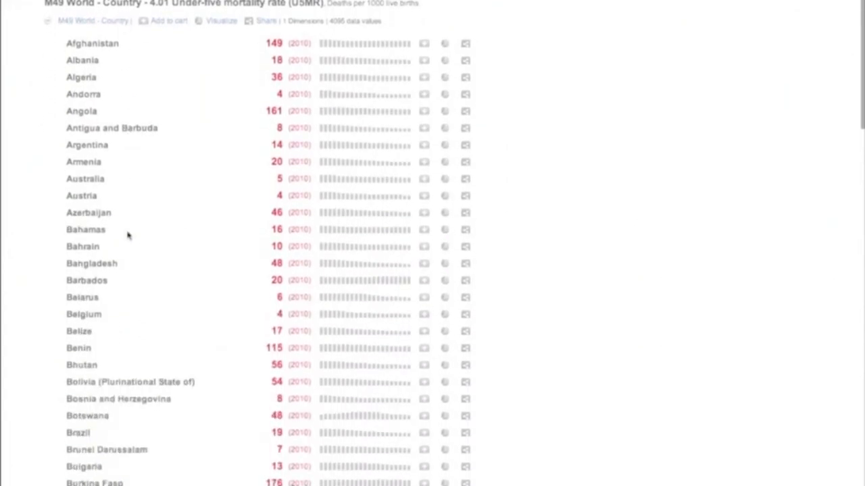
# - Visualize the M49 World - Country under-five mortality results as a map
pyautogui.scroll(-3)
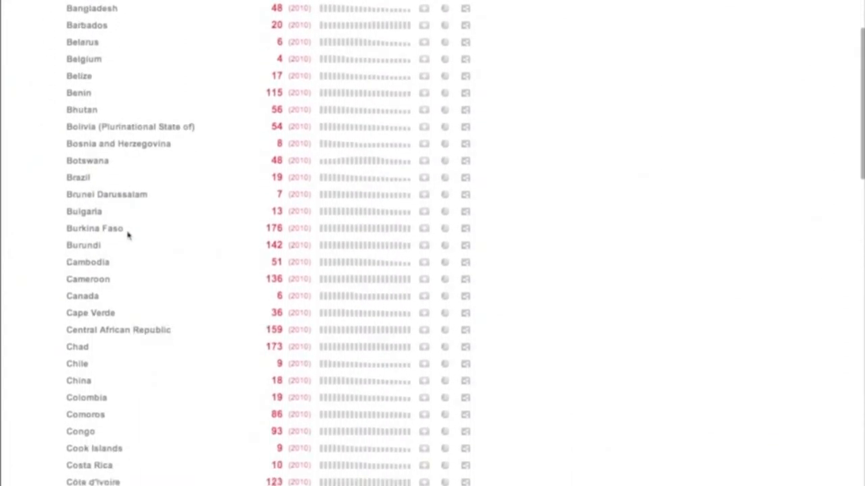
pyautogui.click(336, 51)
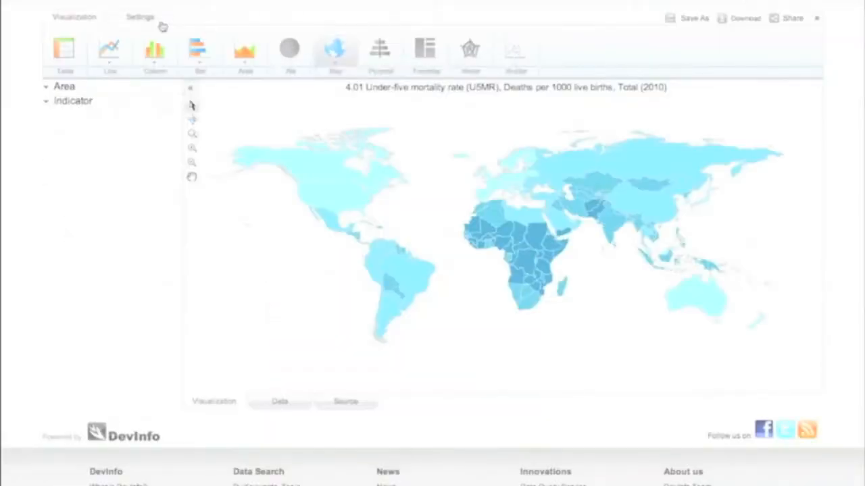
# - Apply the red colour ramp to the map theme in Settings
pyautogui.click(140, 16)
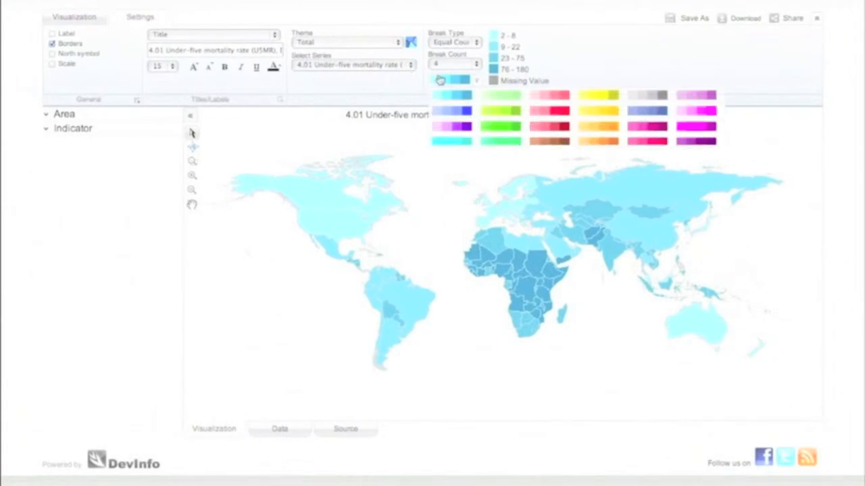
pyautogui.click(451, 94)
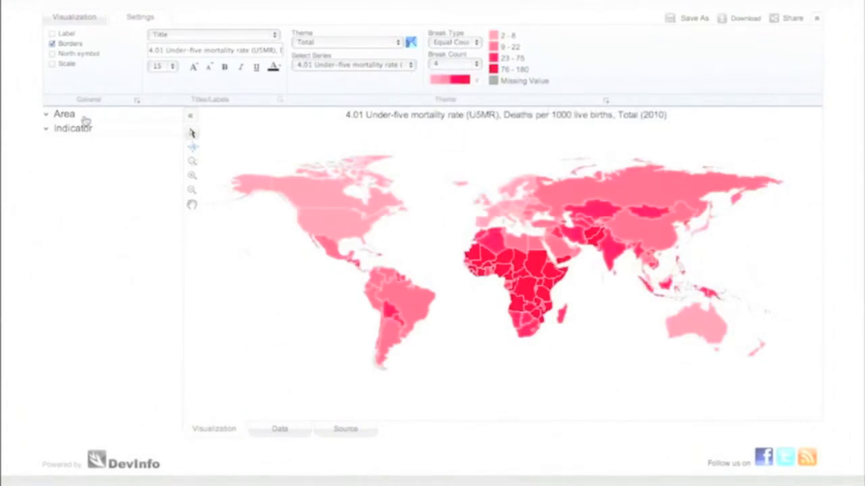
pyautogui.click(64, 114)
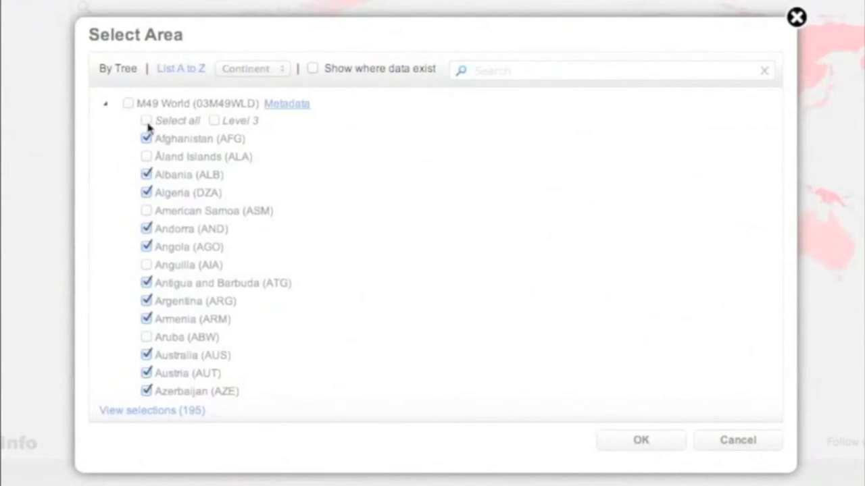
# - Replace all world countries with Sub-Saharan Africa from MDG Regions > Developing Regions
pyautogui.click(146, 121)
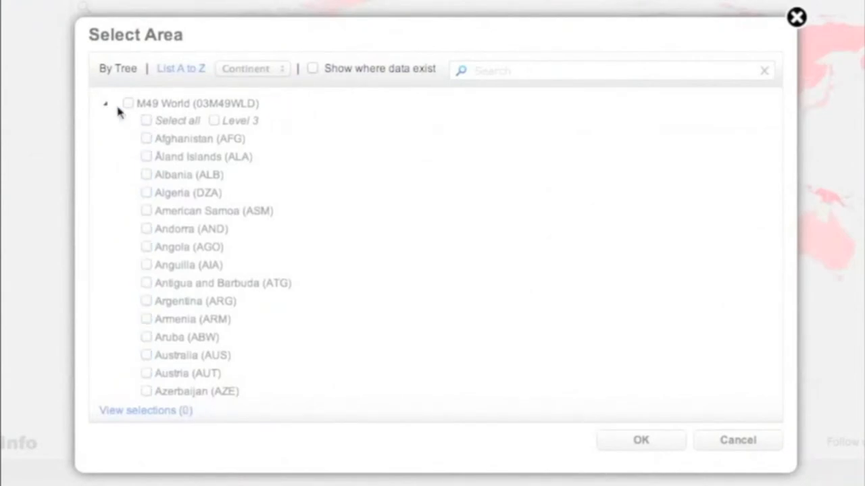
pyautogui.click(106, 103)
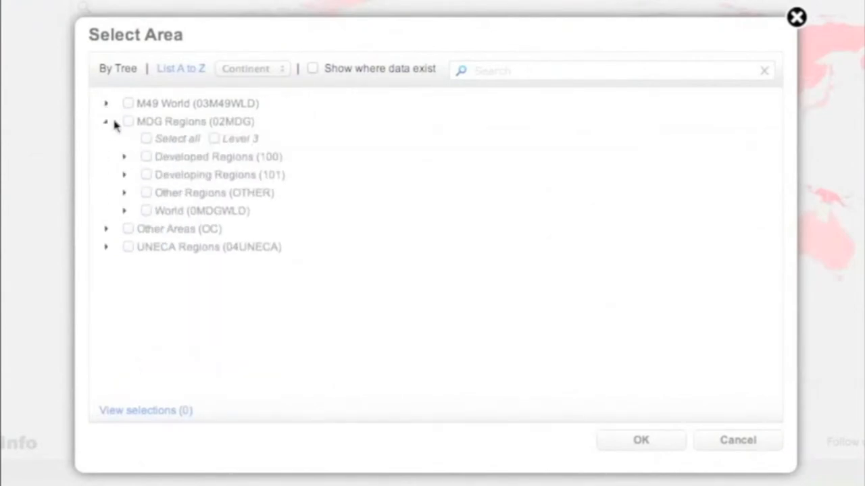
pyautogui.click(124, 175)
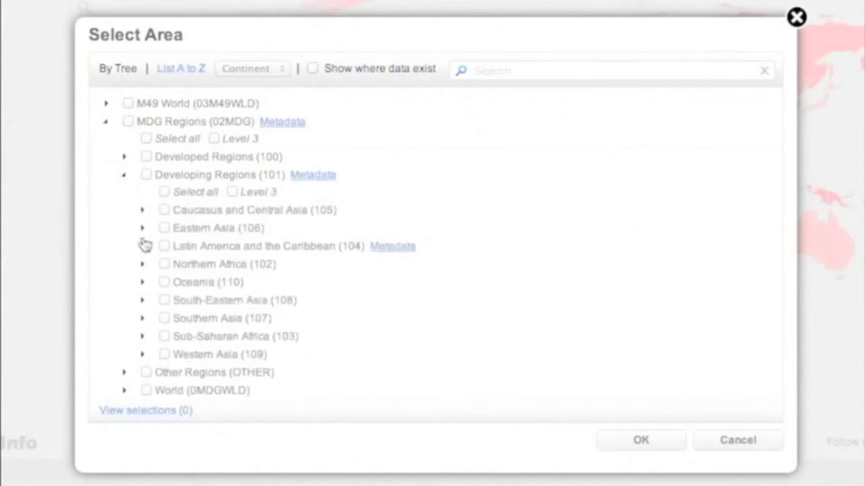
pyautogui.click(141, 336)
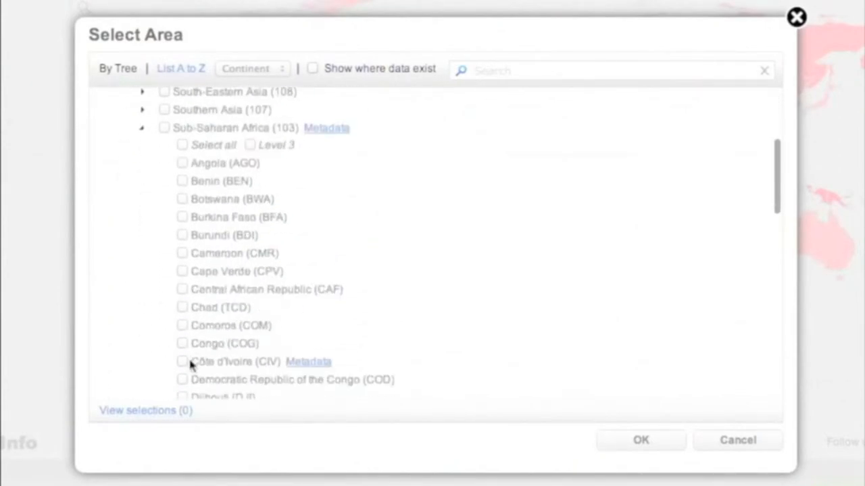
pyautogui.click(640, 440)
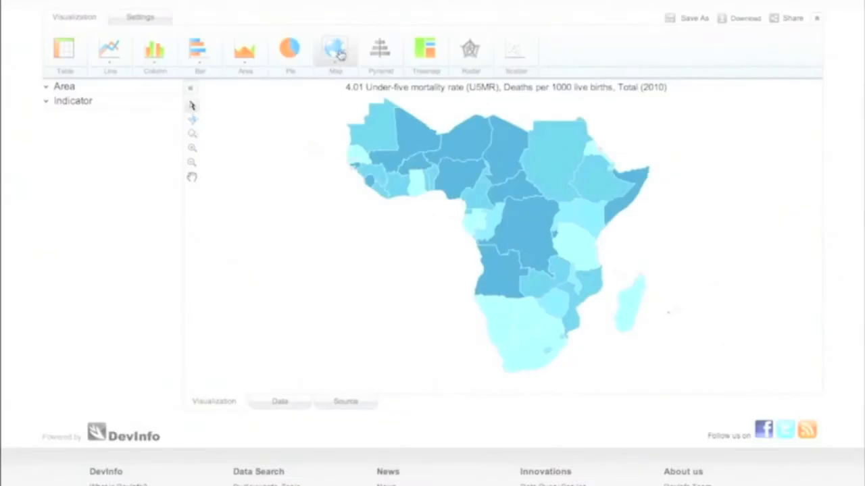
# - Switch the map type to a Google Earth globe view
pyautogui.click(335, 51)
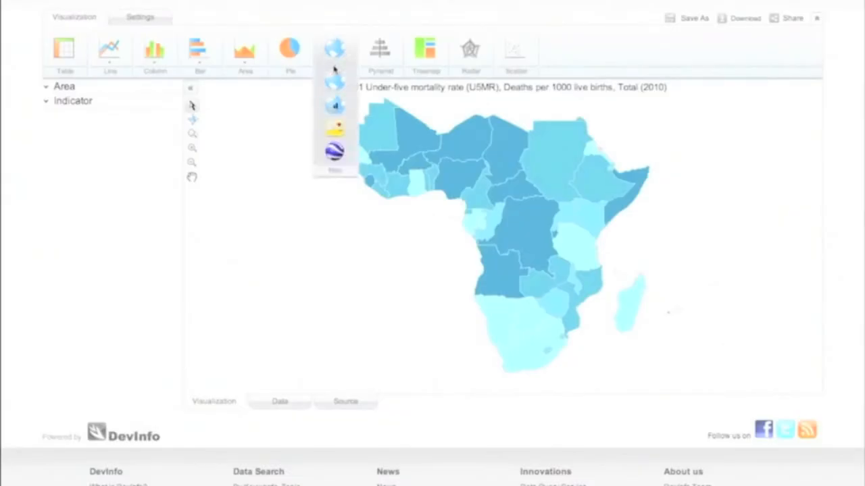
pyautogui.click(334, 152)
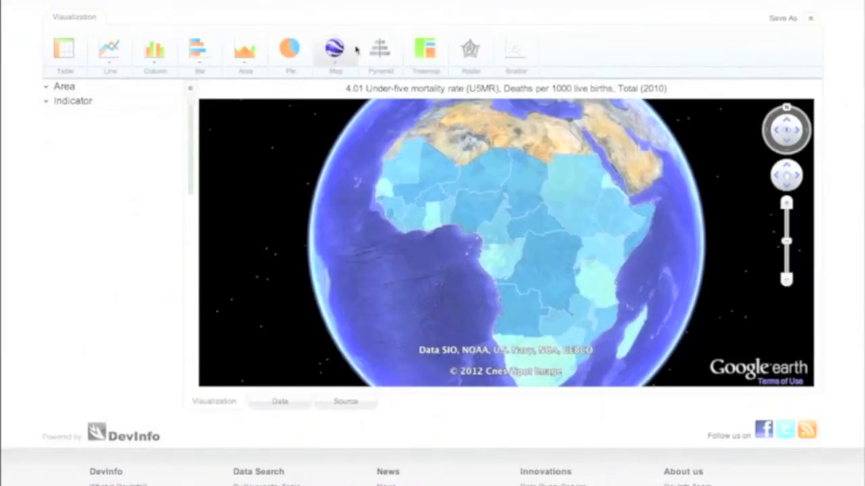
pyautogui.click(425, 51)
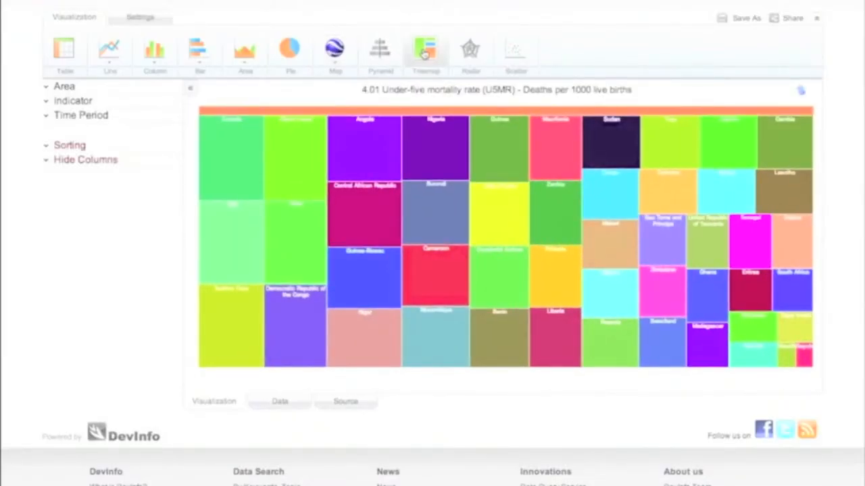
pyautogui.moveTo(438, 130)
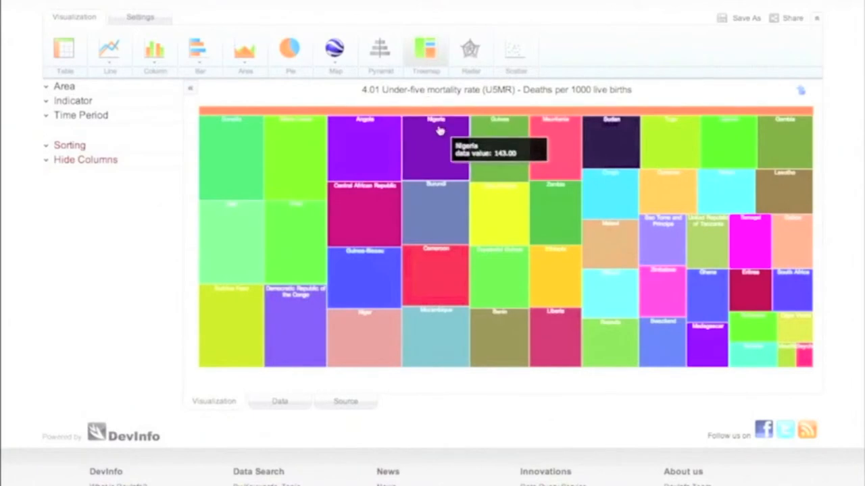
pyautogui.moveTo(437, 233)
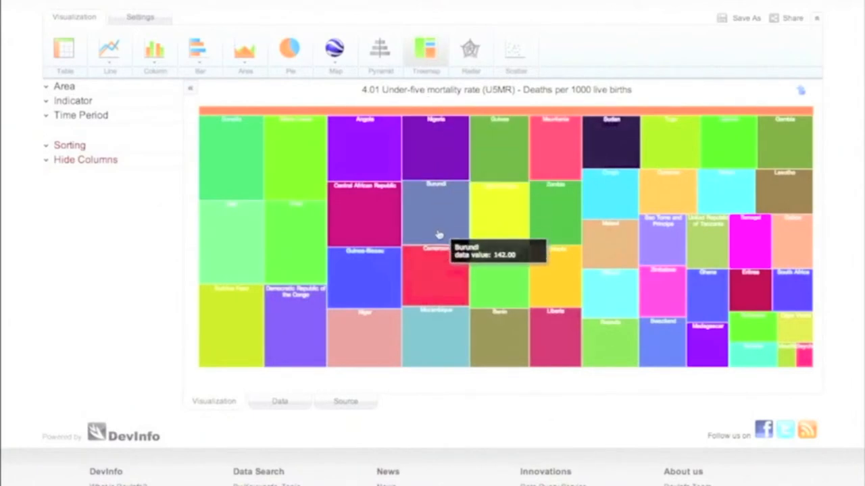
# - Return from the treemap to the flat Sub-Saharan Africa map view
pyautogui.click(335, 48)
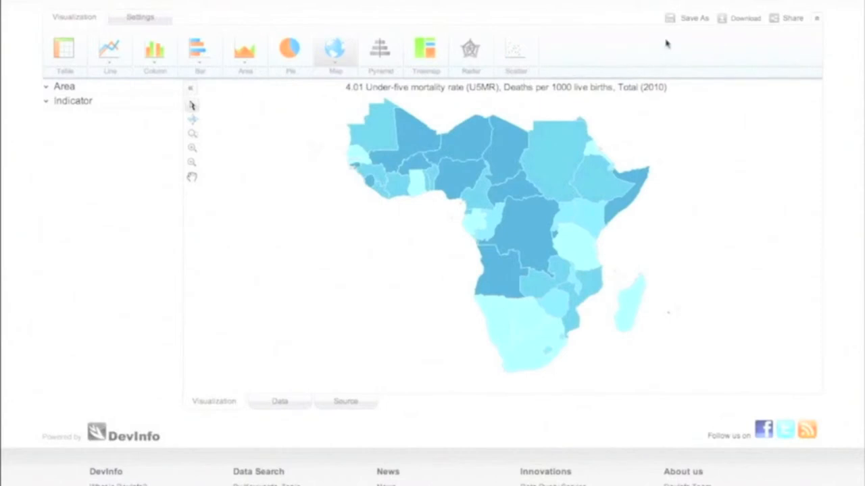
# - Download the Sub-Saharan Africa map data as an XLS spreadsheet
pyautogui.click(745, 19)
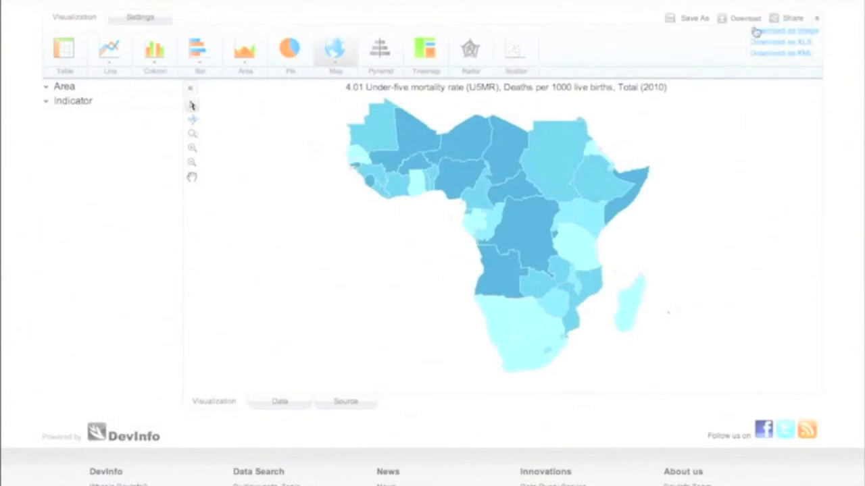
pyautogui.click(784, 30)
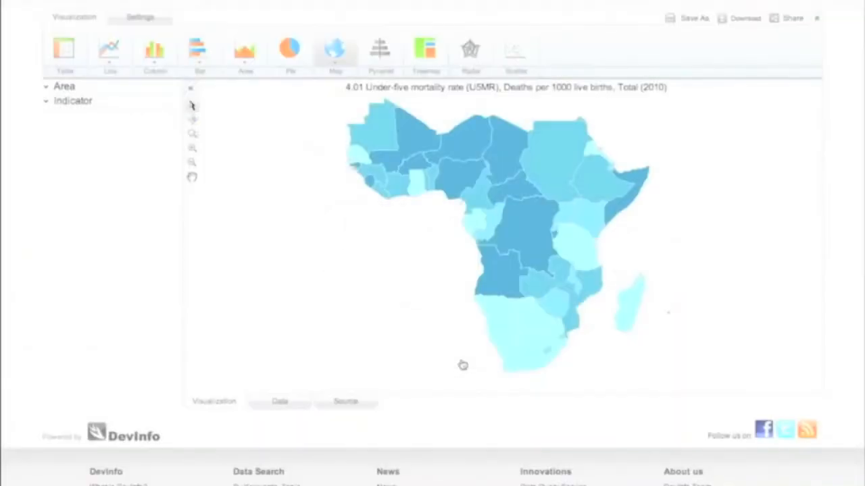
pyautogui.click(674, 62)
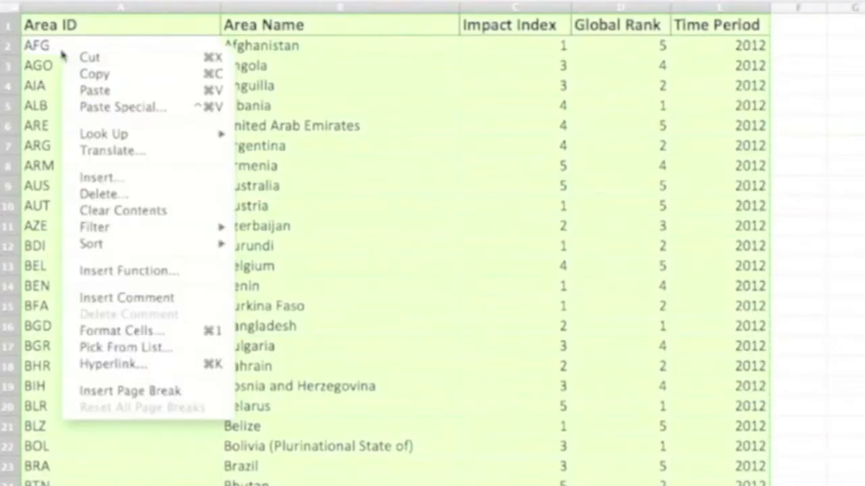
pyautogui.click(91, 80)
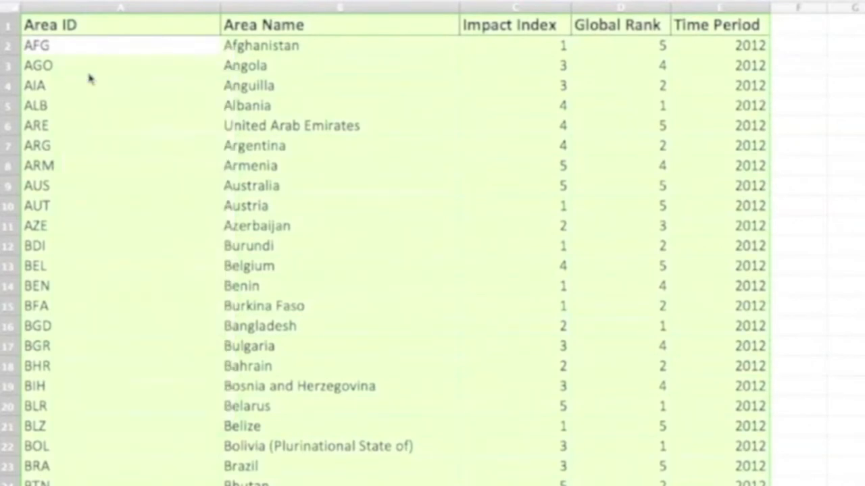